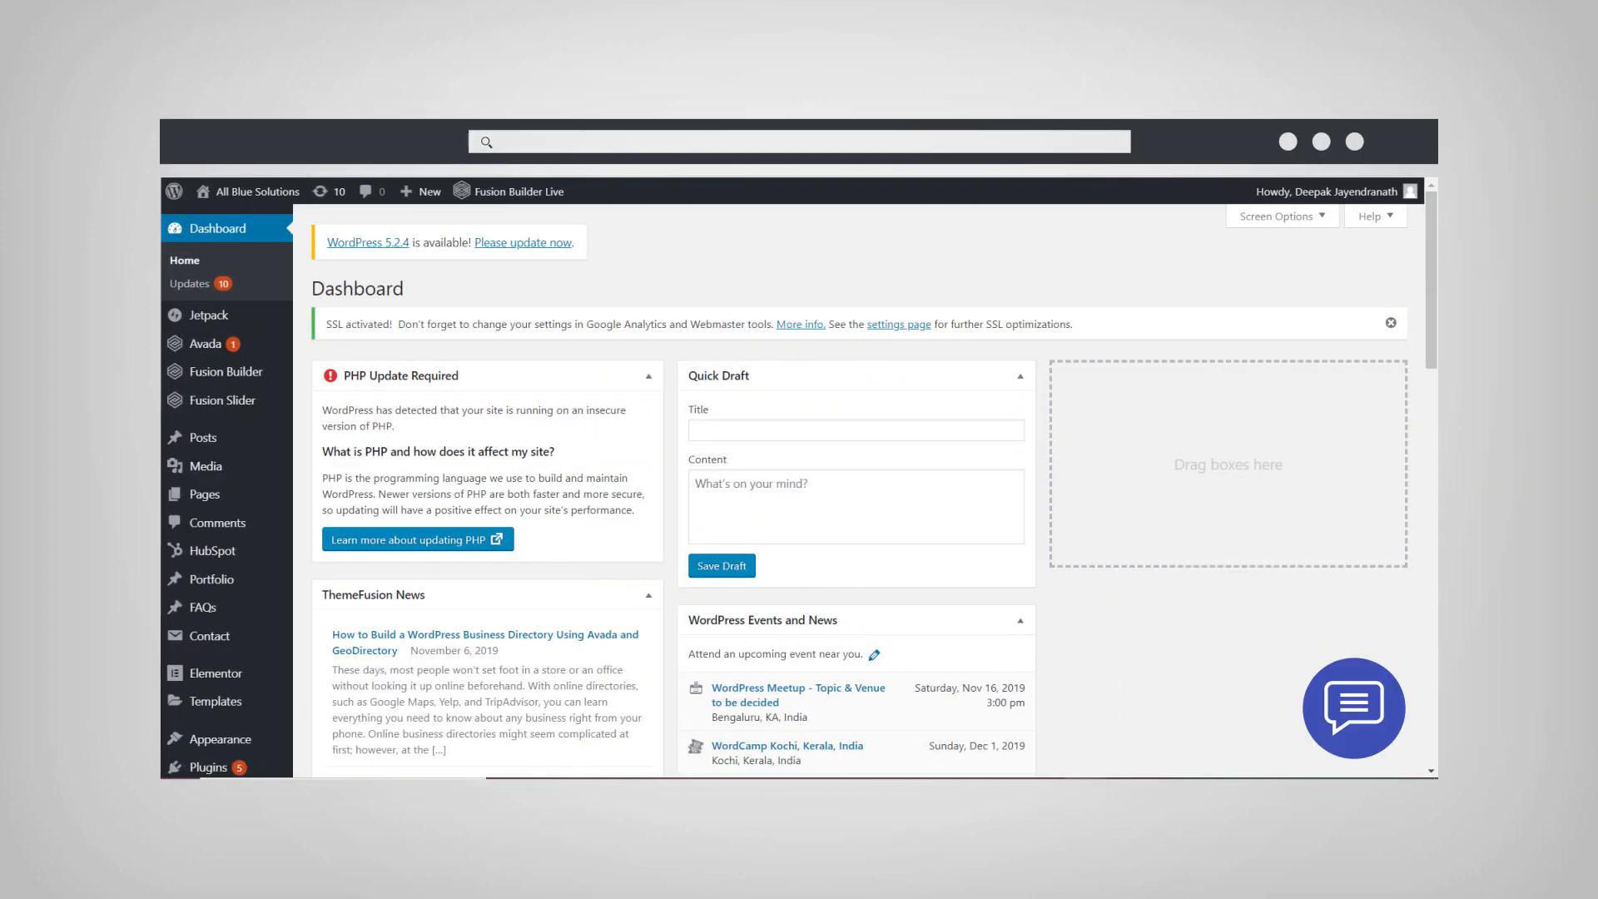
# Step: Log out from the Howdy account menu
pyautogui.click(1353, 707)
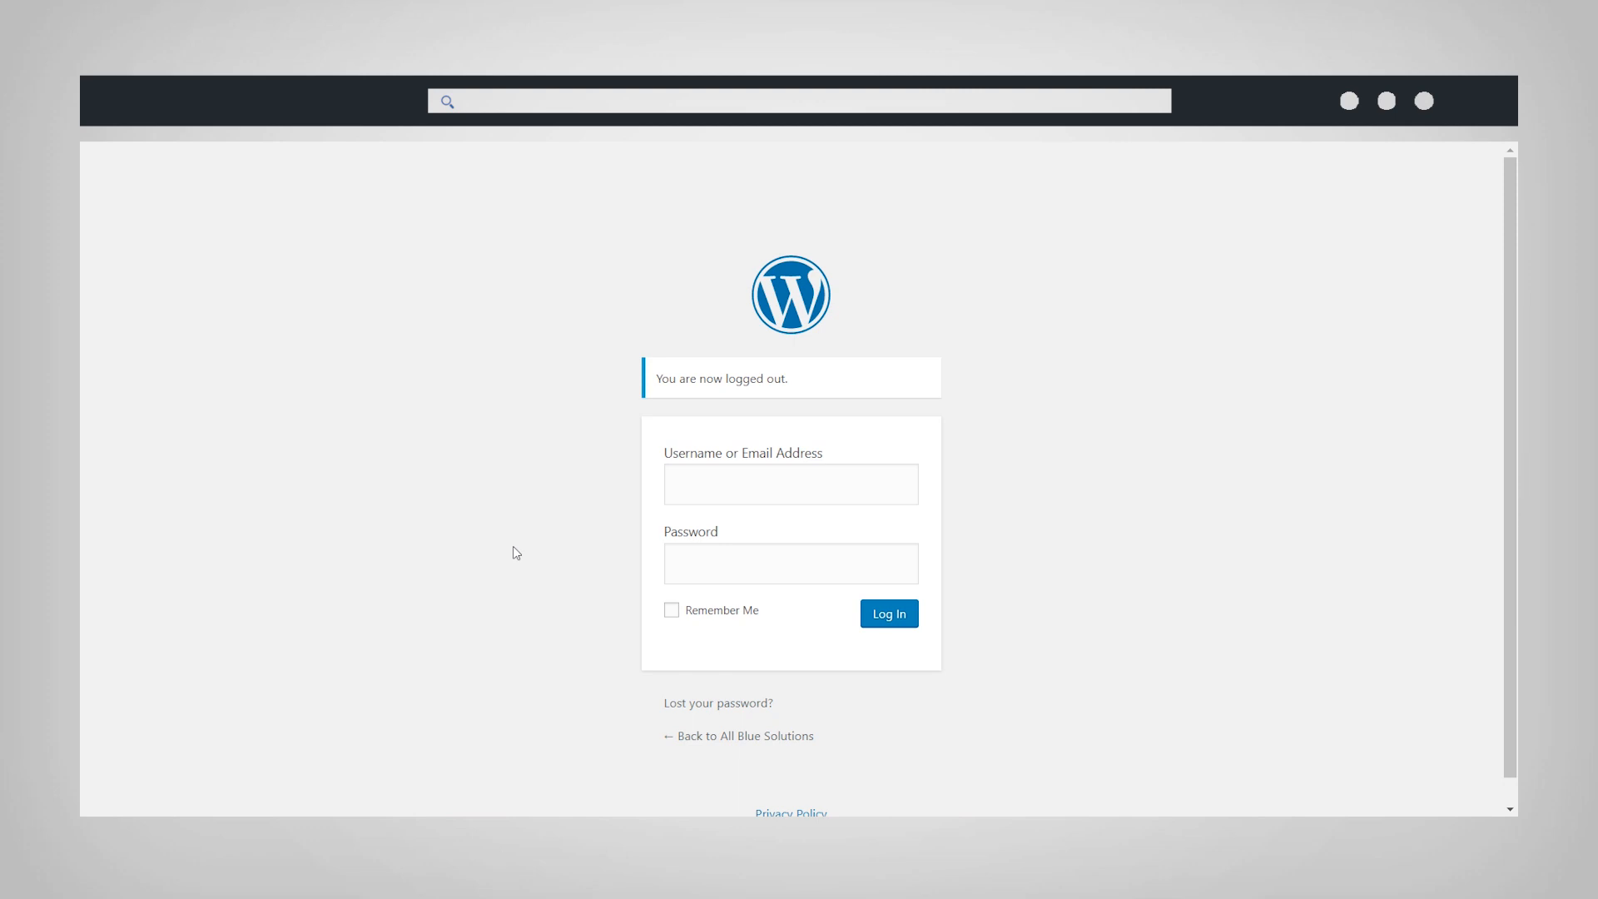
# Step: Return to the dashboard and go to Plugins > Add New
pyautogui.click(887, 614)
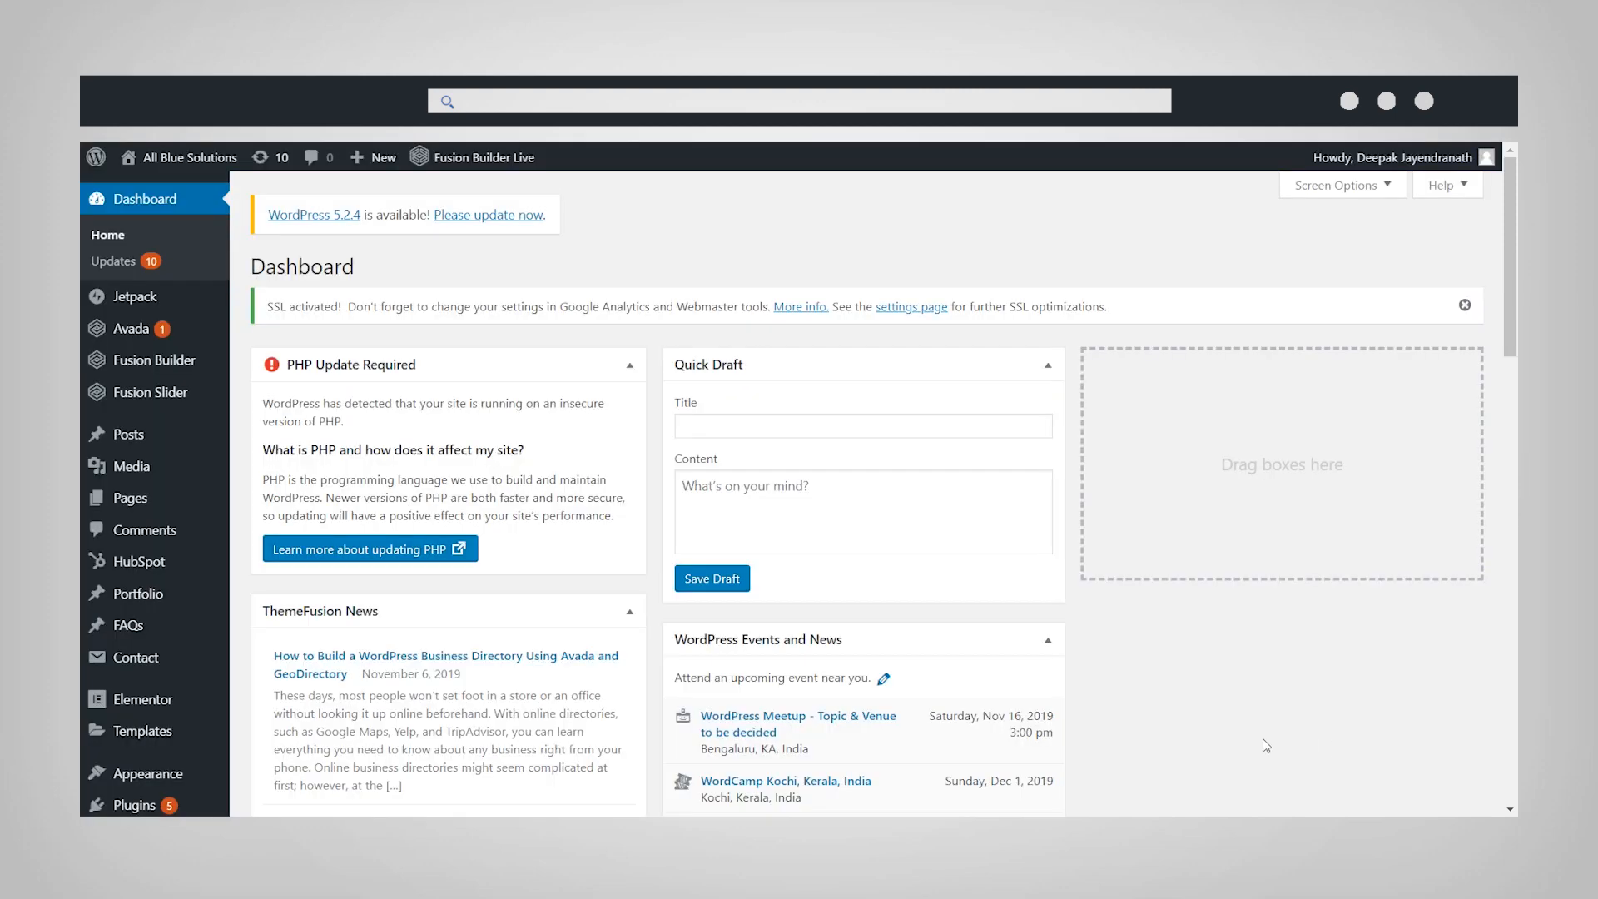
pyautogui.scroll(-3)
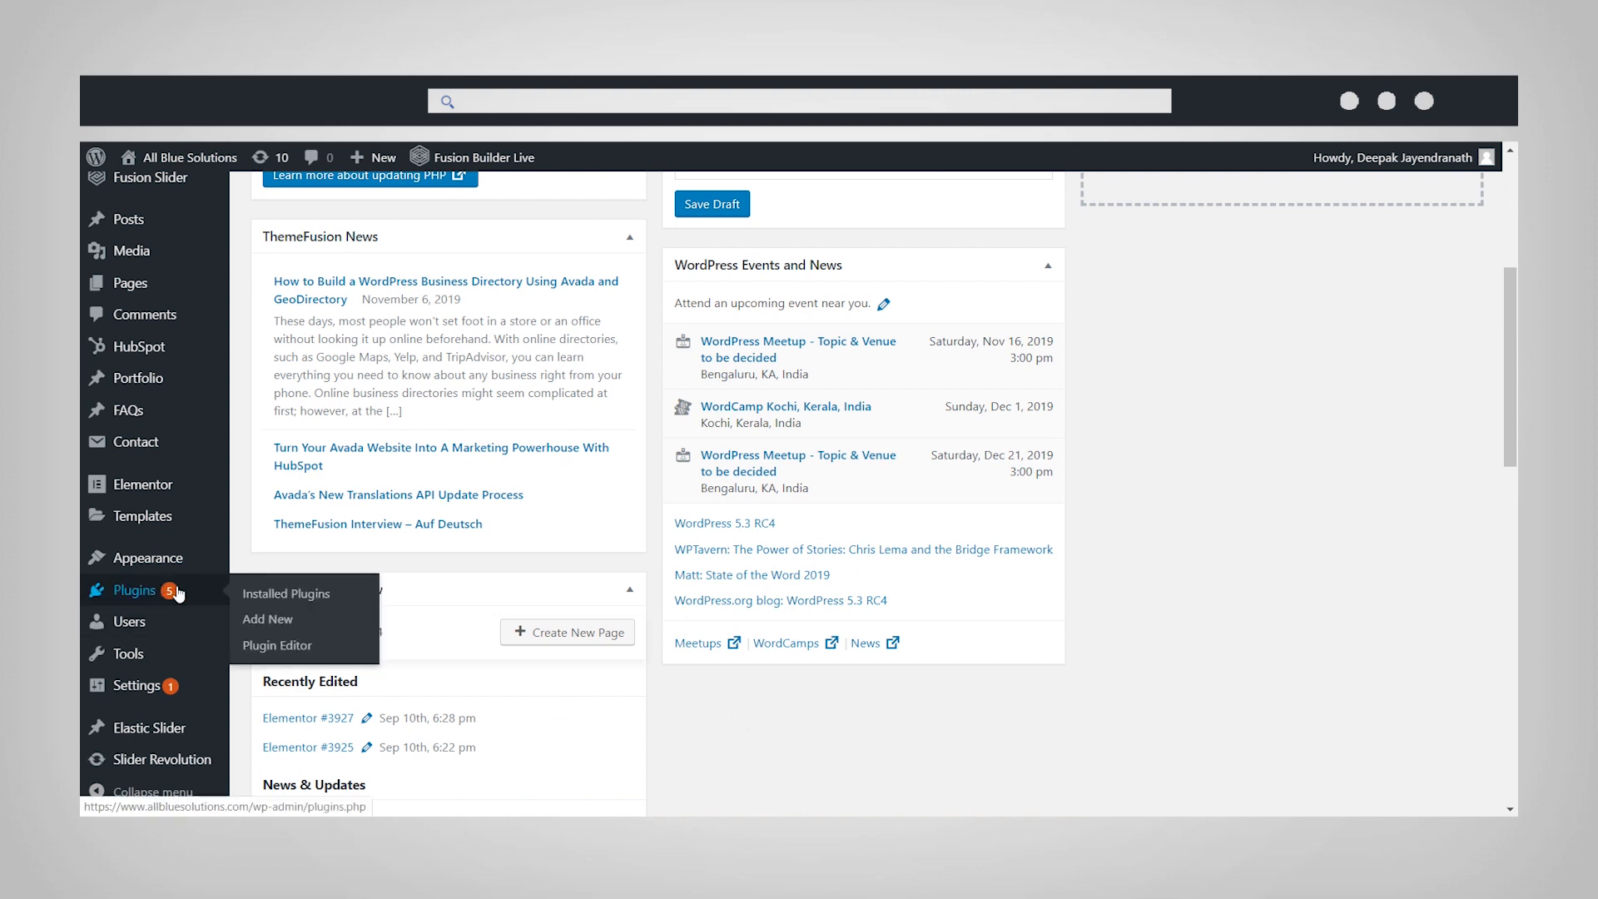
pyautogui.click(267, 619)
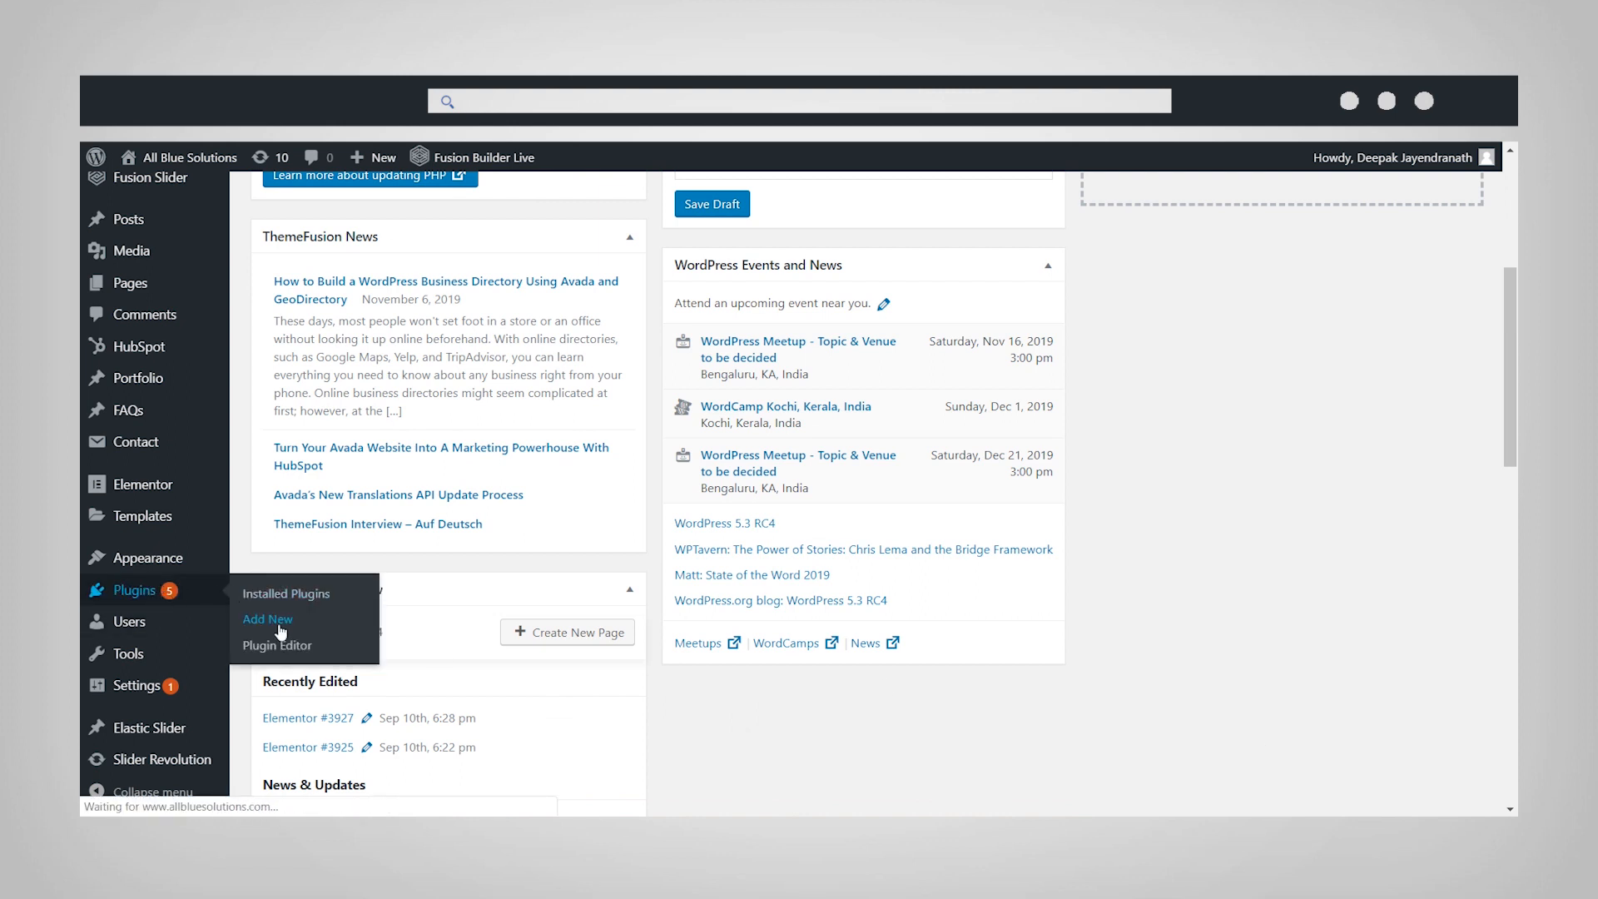
pyautogui.click(267, 618)
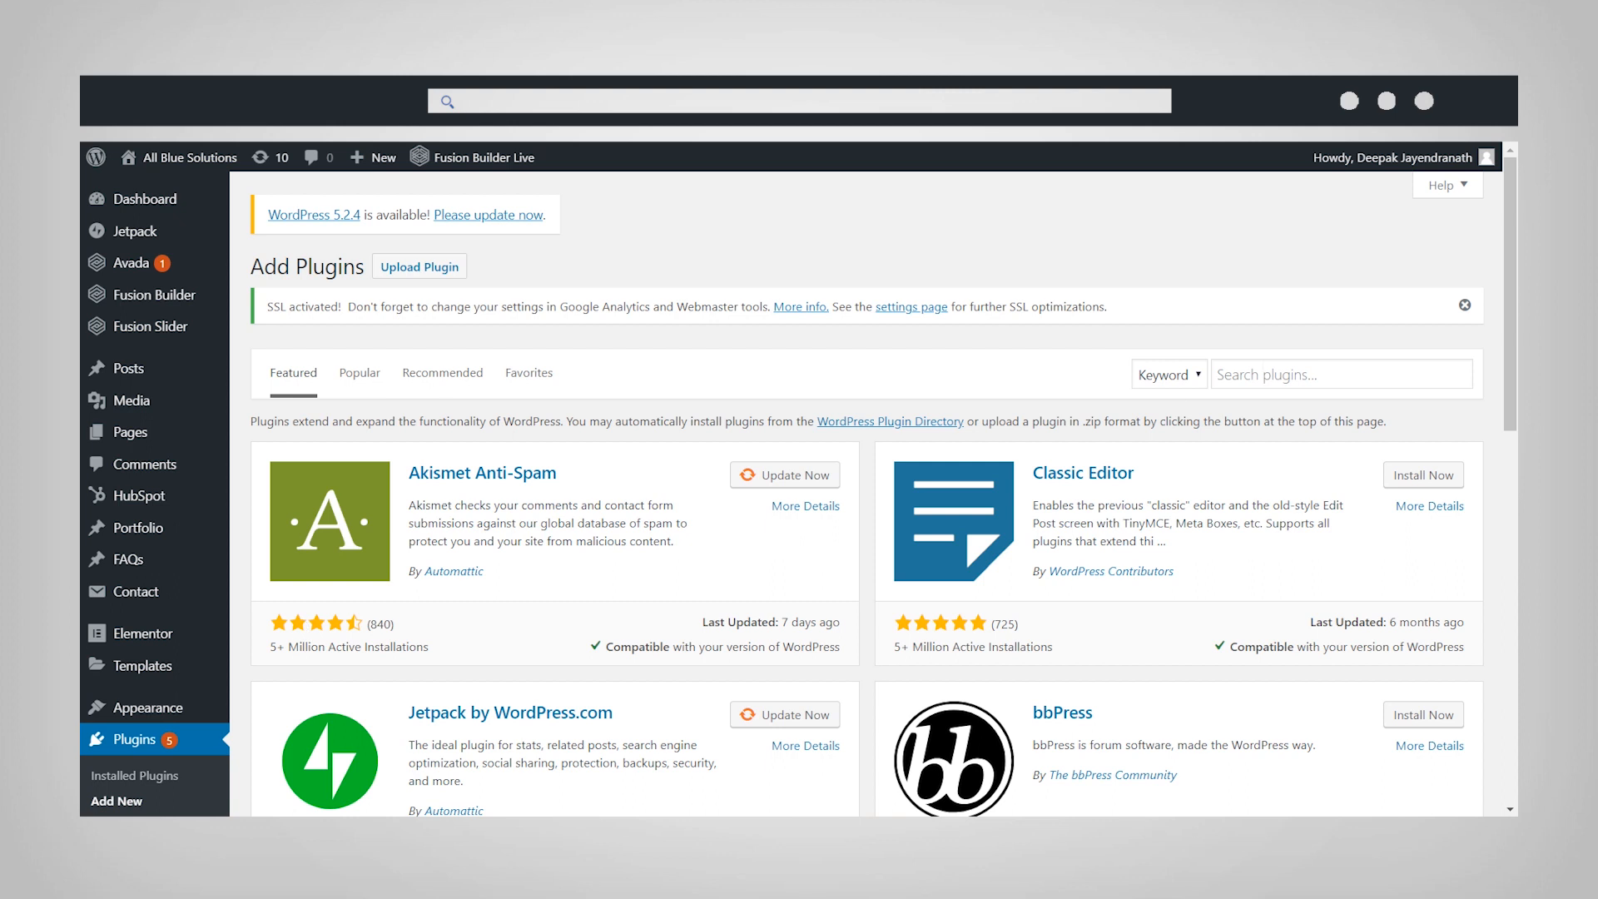
# Step: Search for 'ngDesk', then install and activate the ngDesk plugin
pyautogui.write('ngDesk')
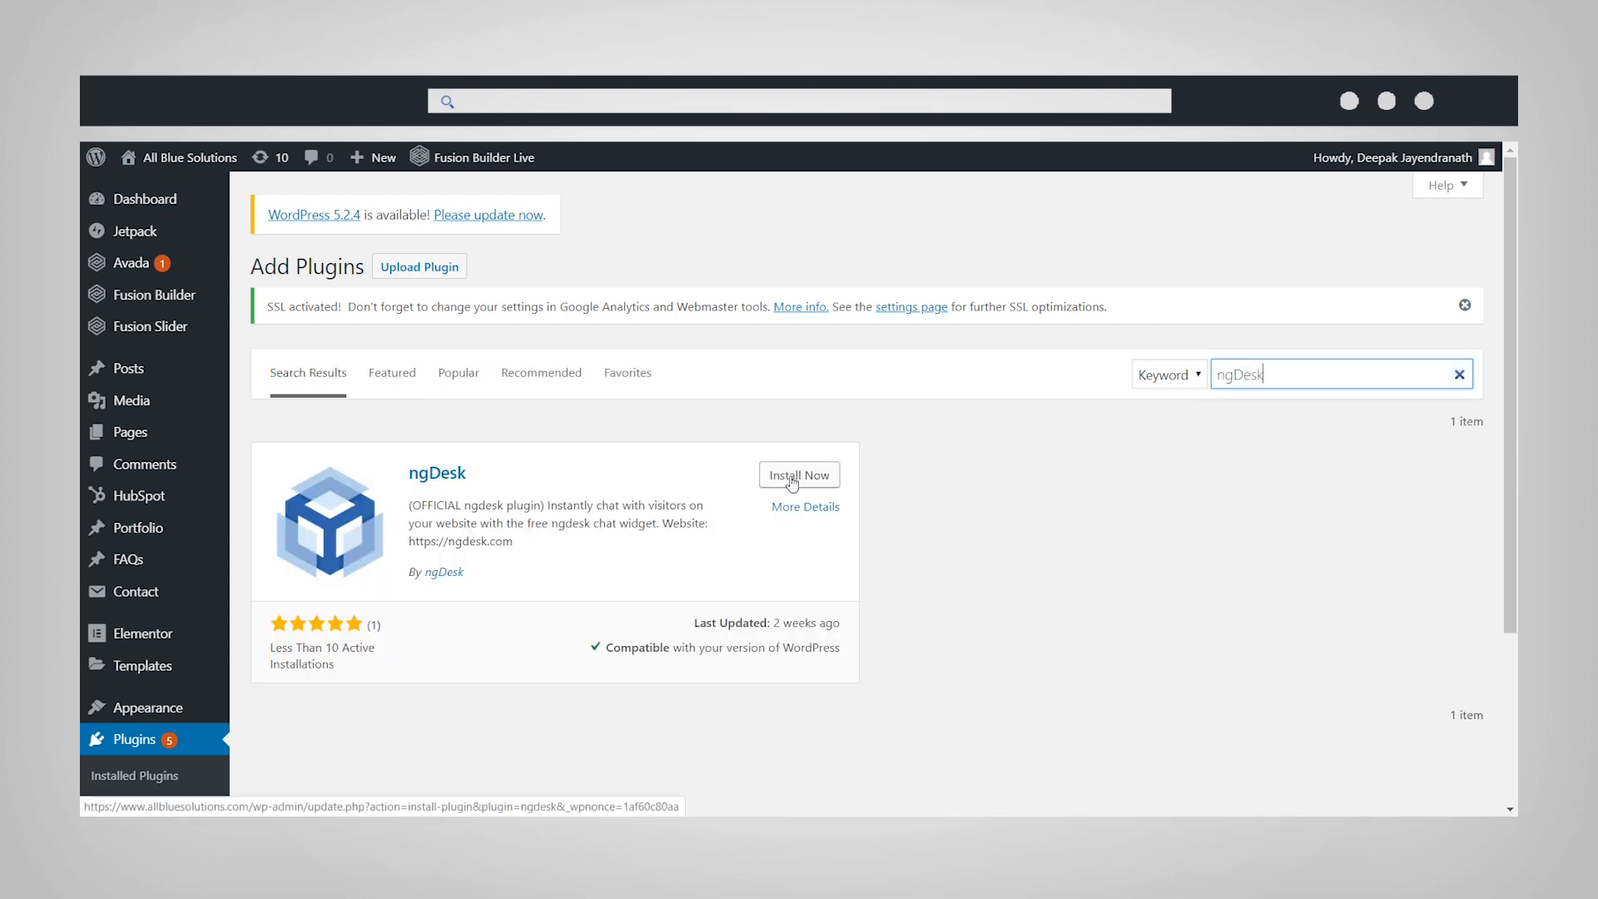
pyautogui.click(799, 476)
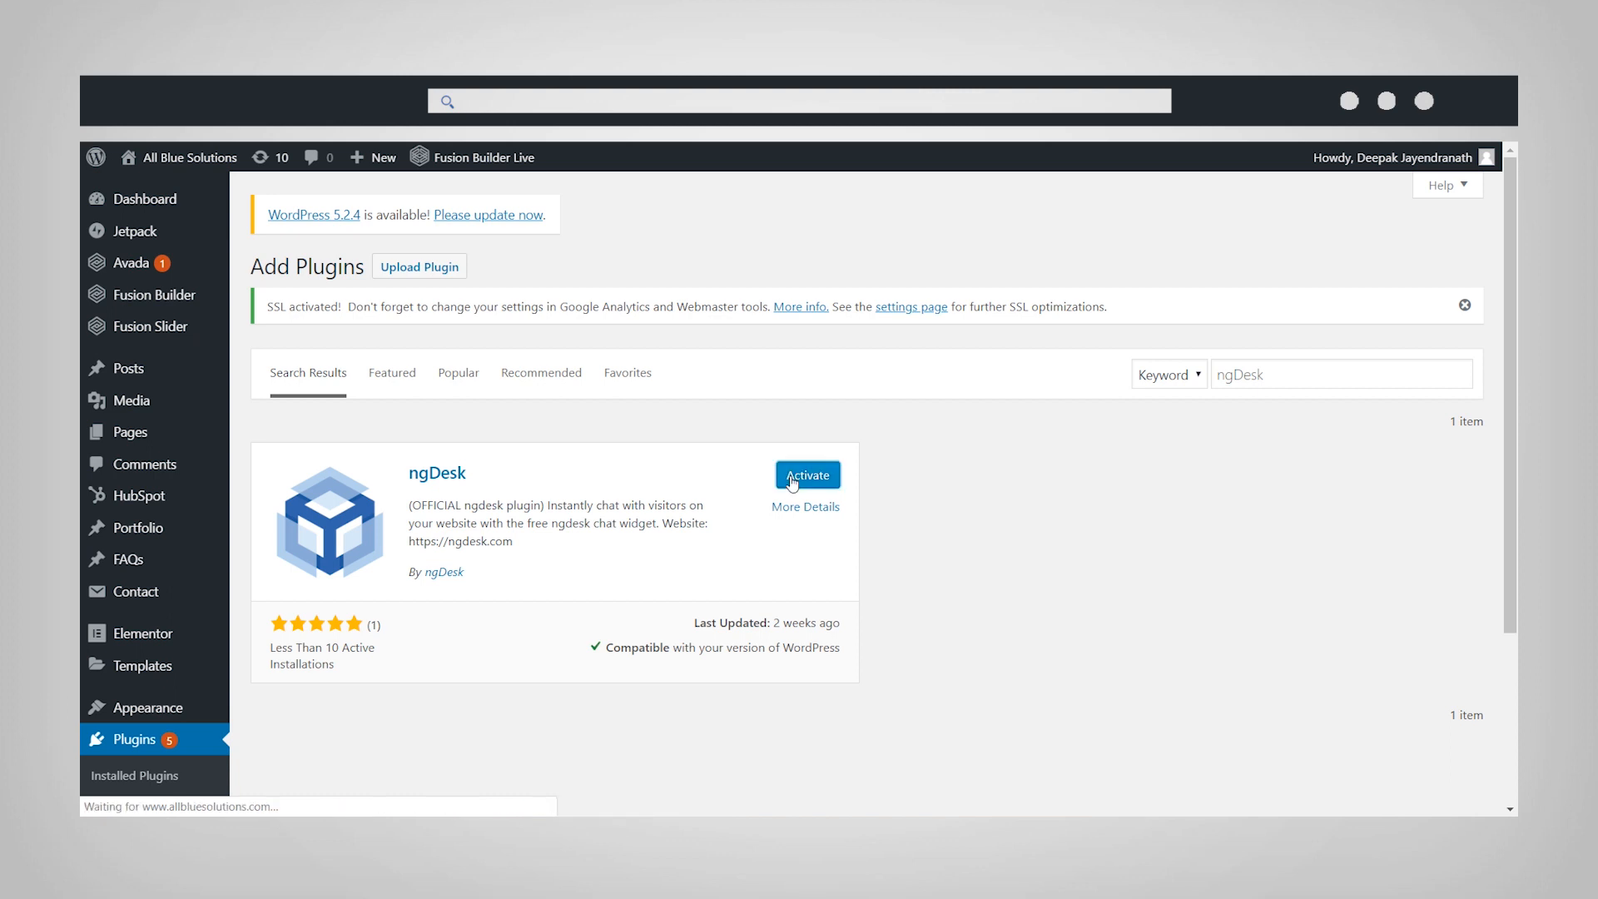
pyautogui.click(807, 476)
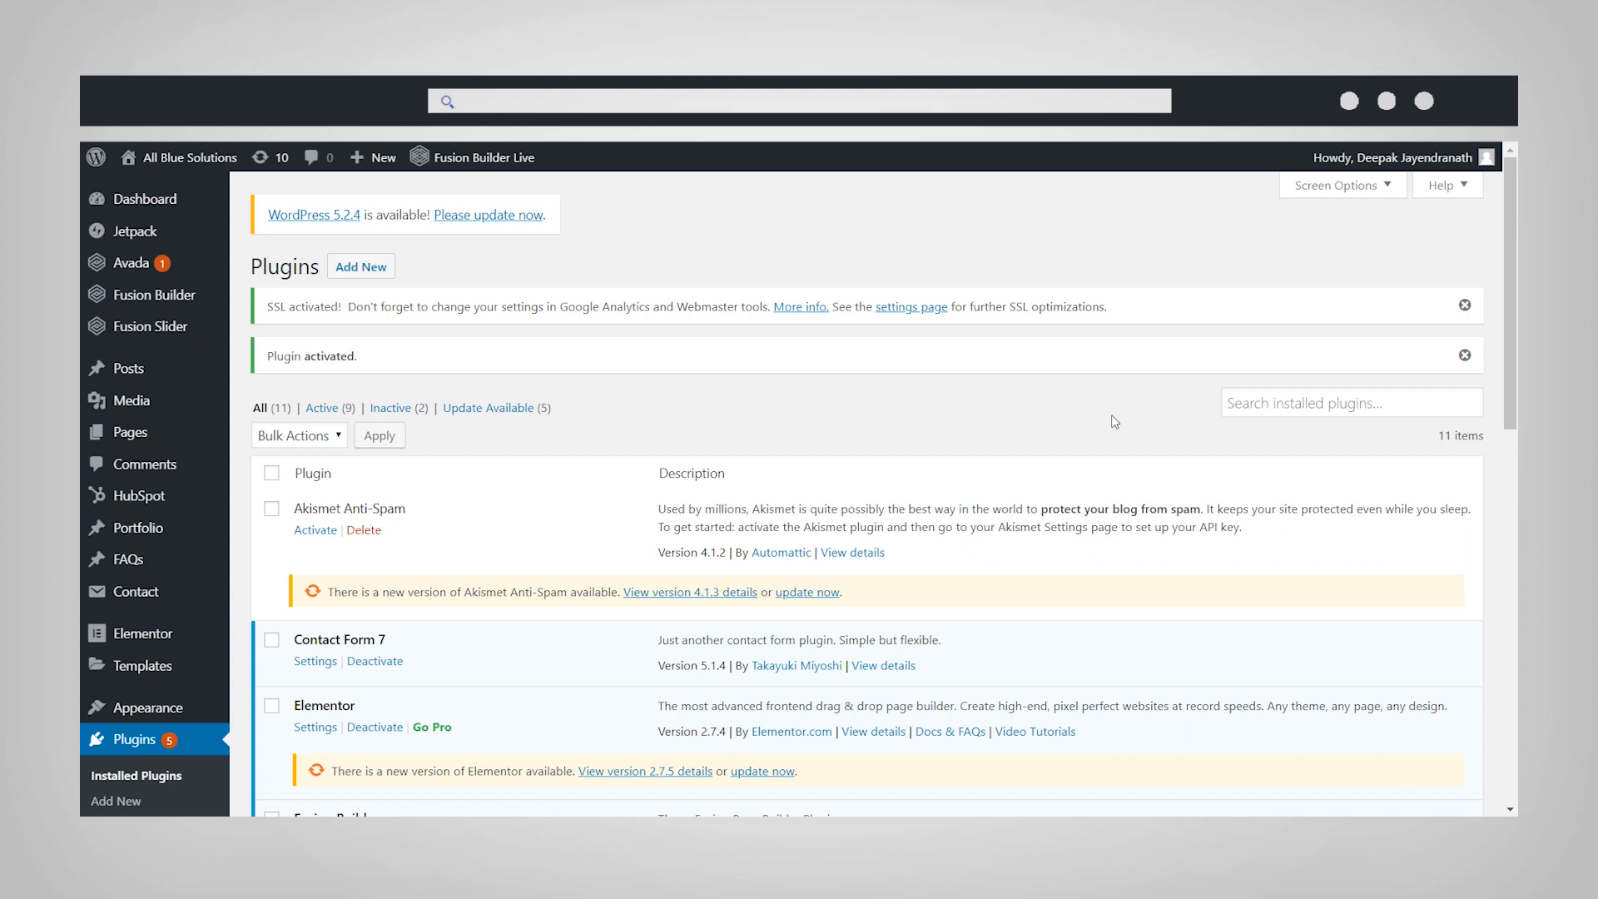
# Step: Open ngDesk's Settings from the plugins list and enter the subdomain 'supportmarket'
pyautogui.scroll(-3)
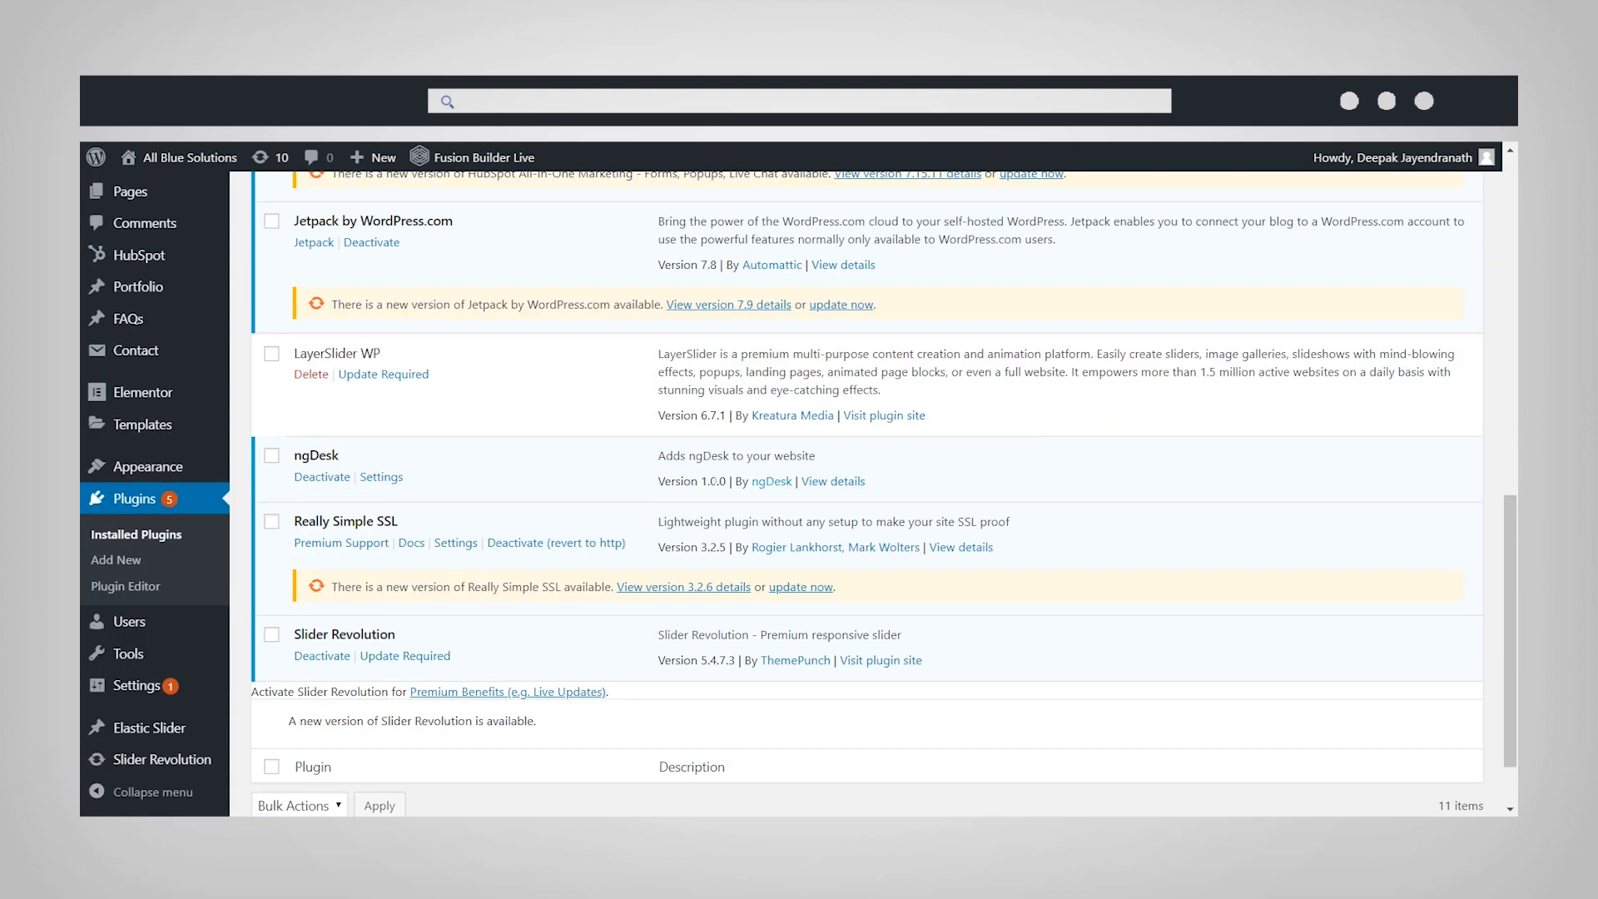
pyautogui.click(381, 476)
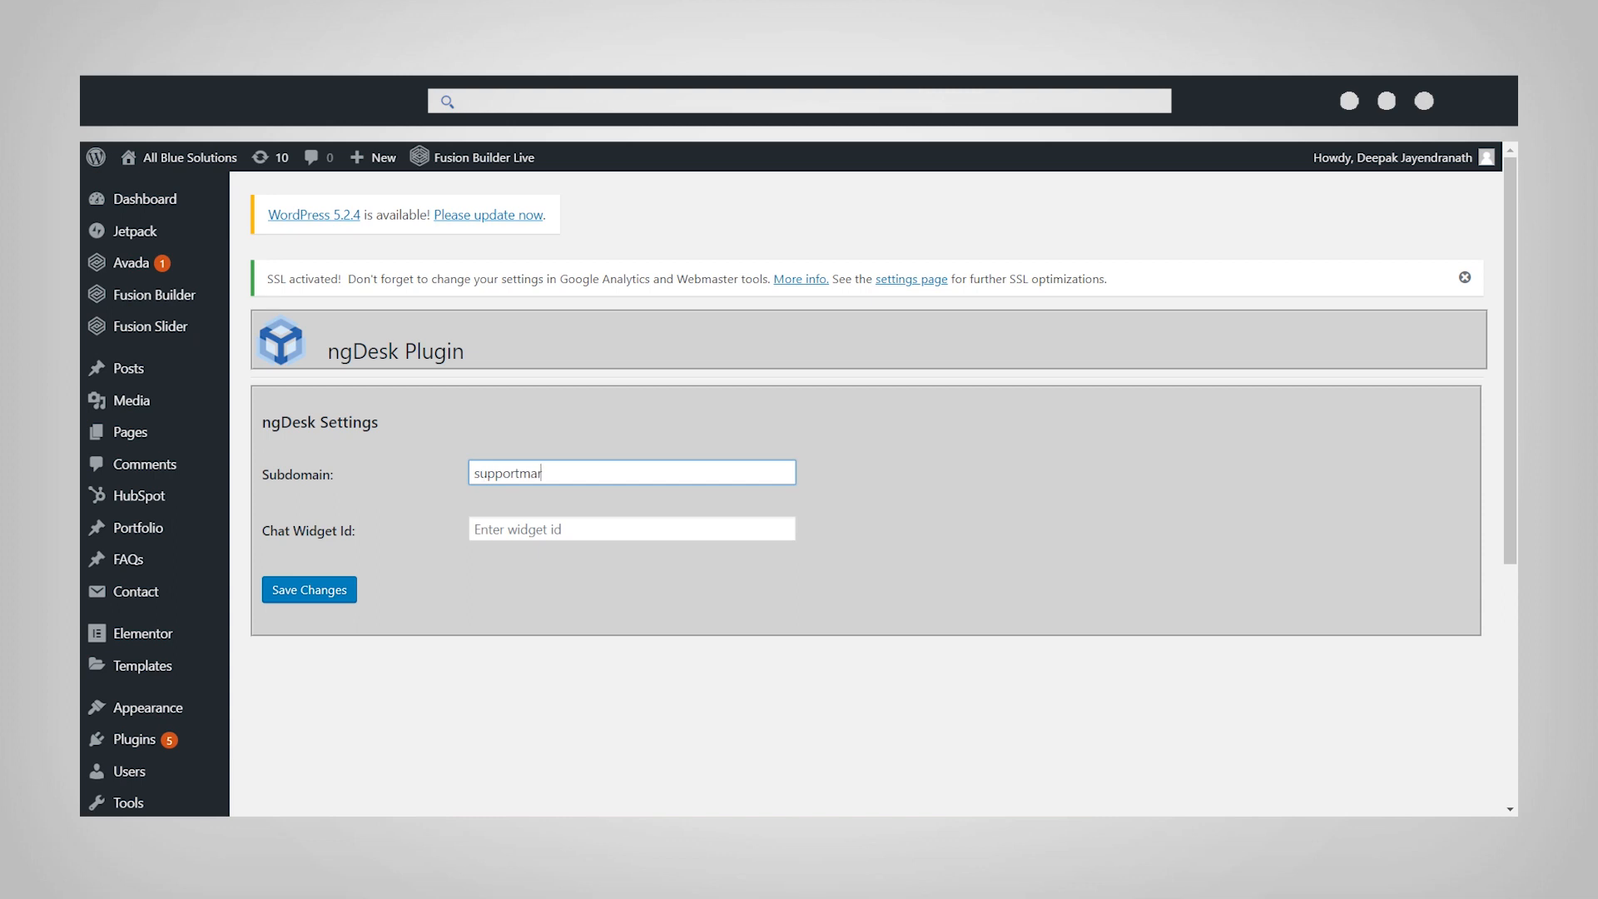
pyautogui.write('ket')
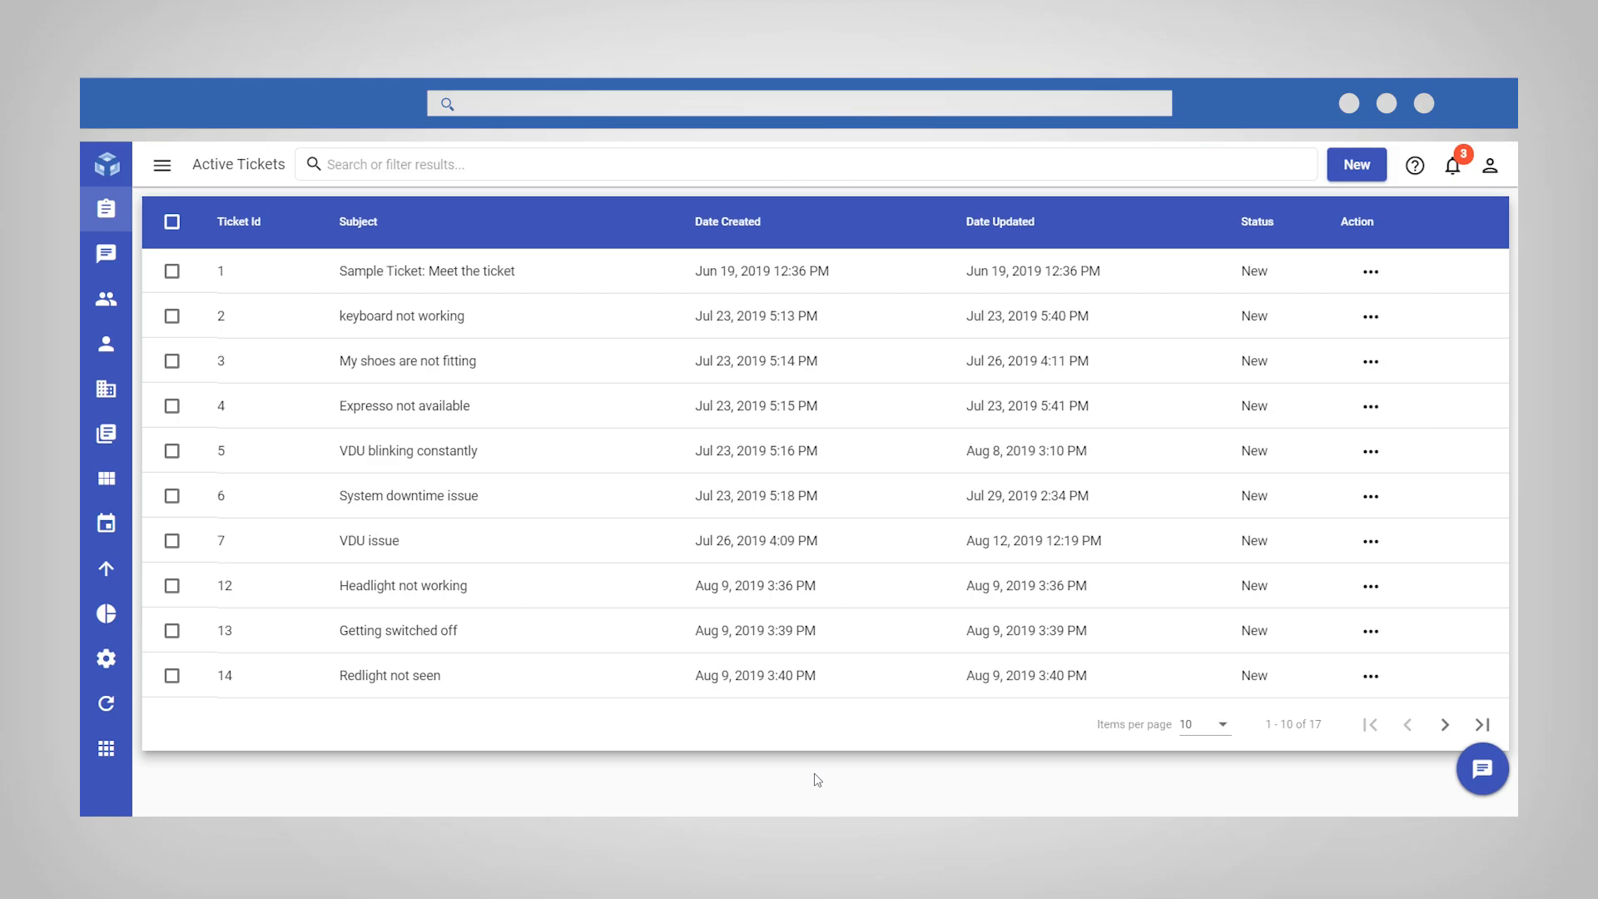
# Step: Go to Modules > Chats > Channels in ngDesk and view the Chat channel
pyautogui.click(161, 164)
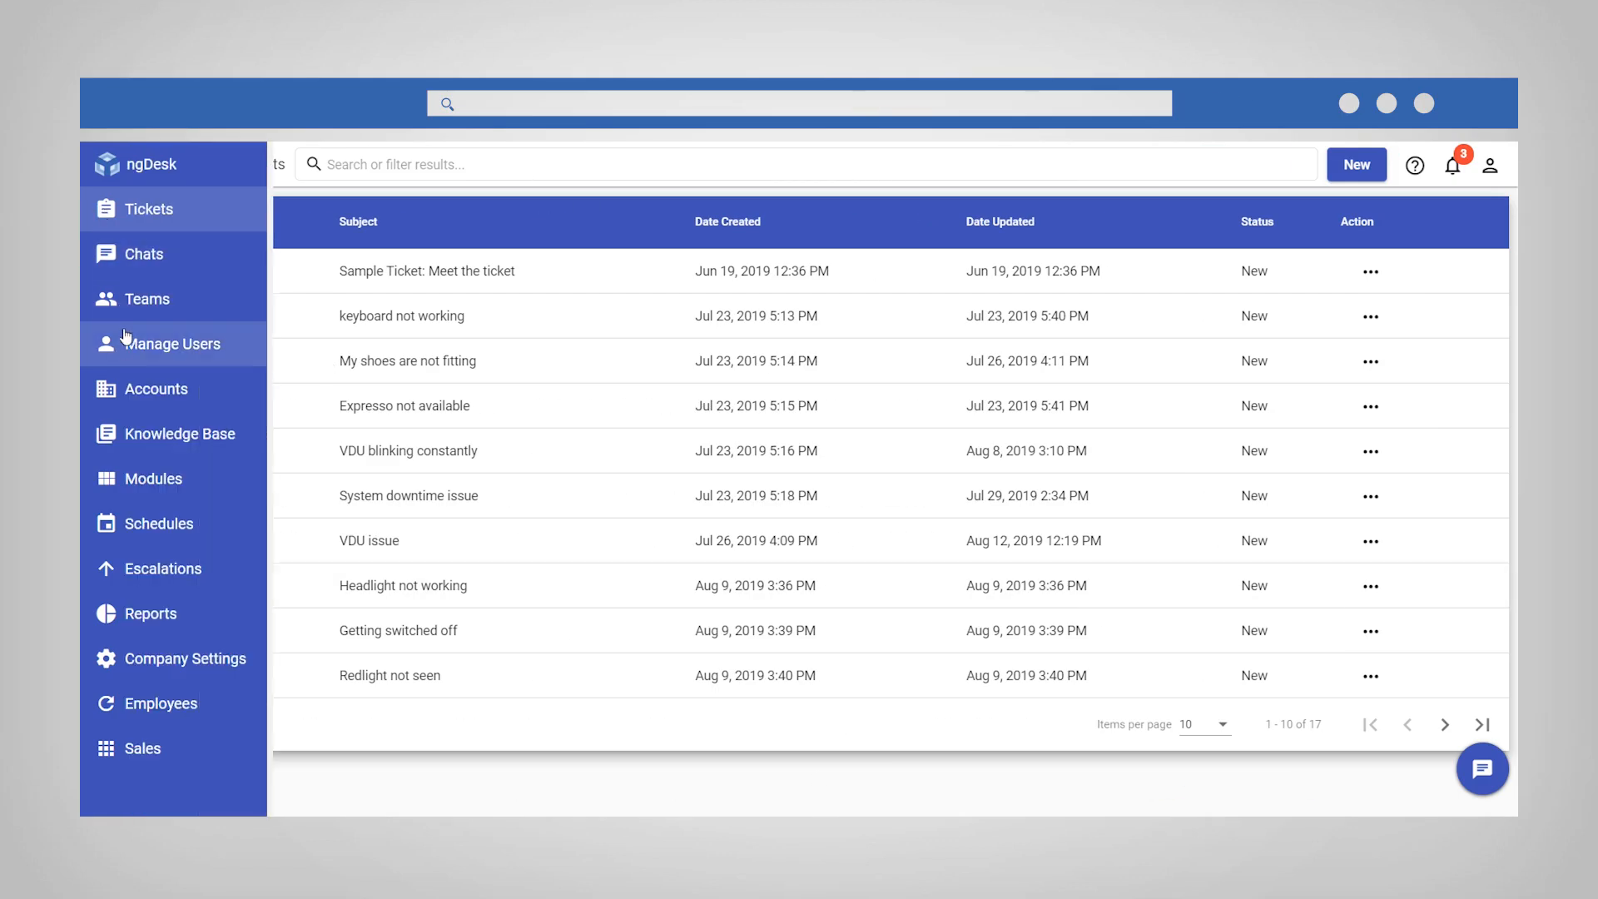
pyautogui.click(154, 478)
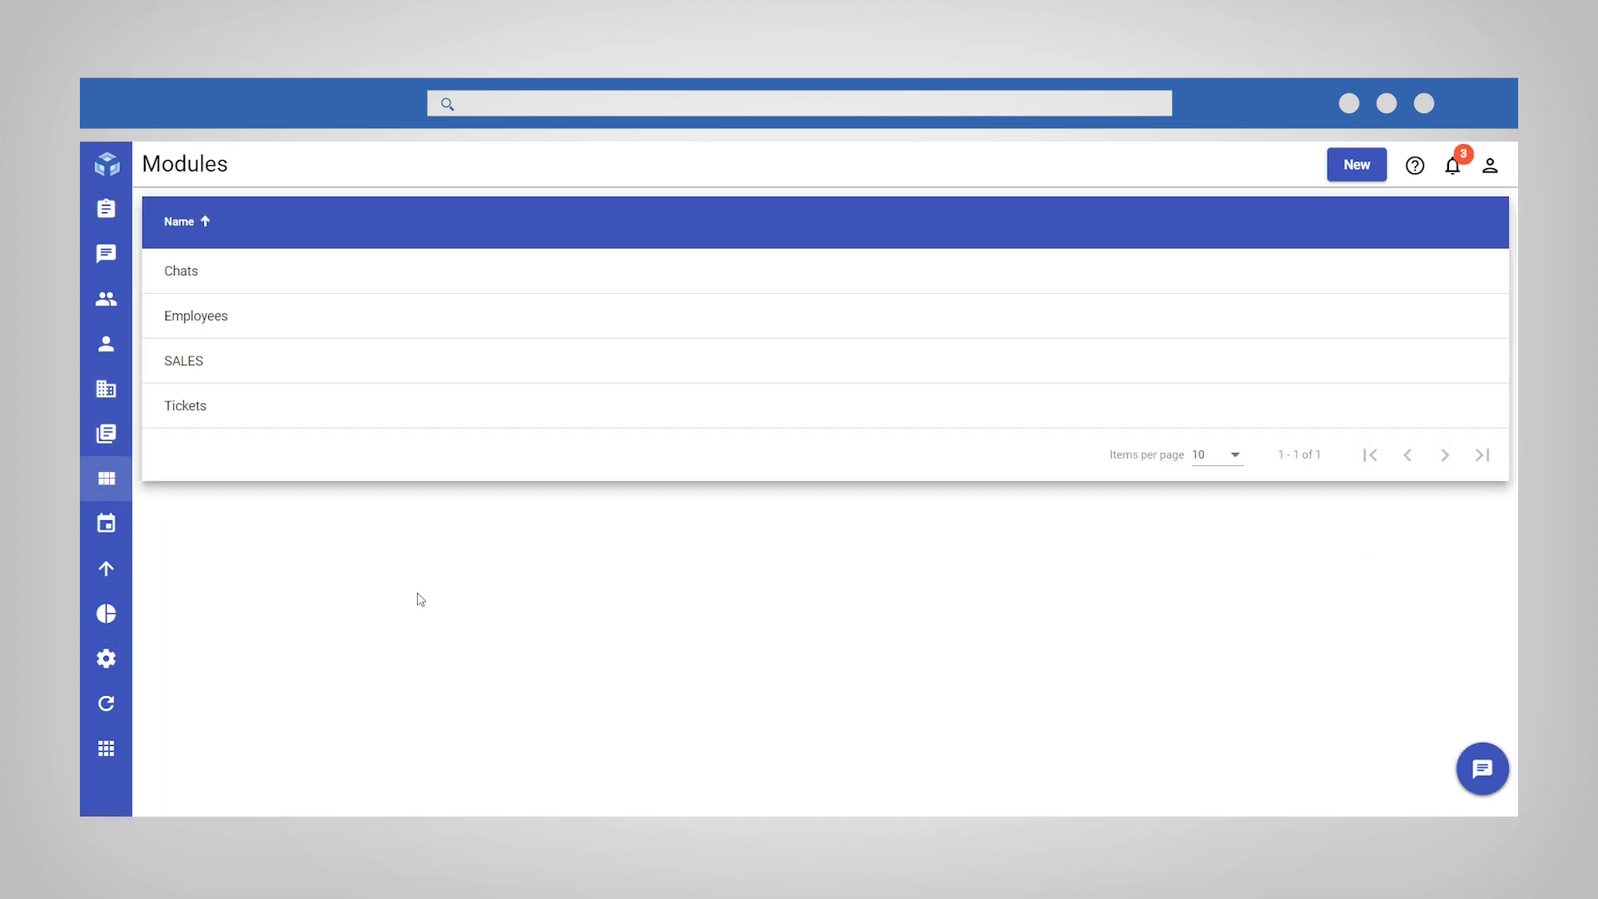
pyautogui.click(181, 271)
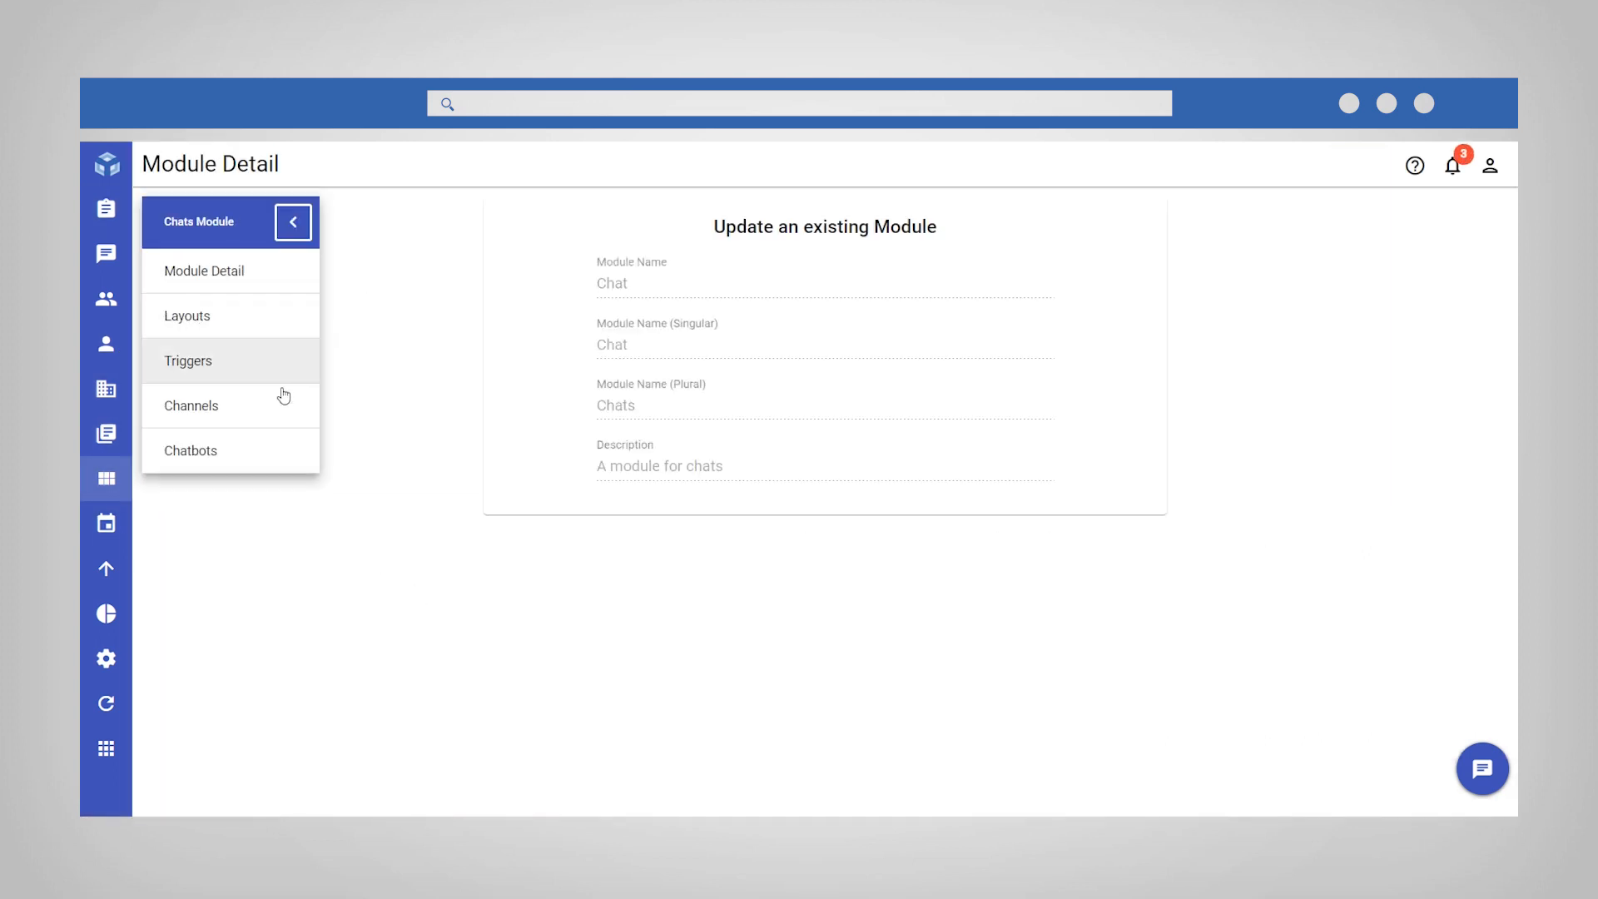
pyautogui.click(191, 405)
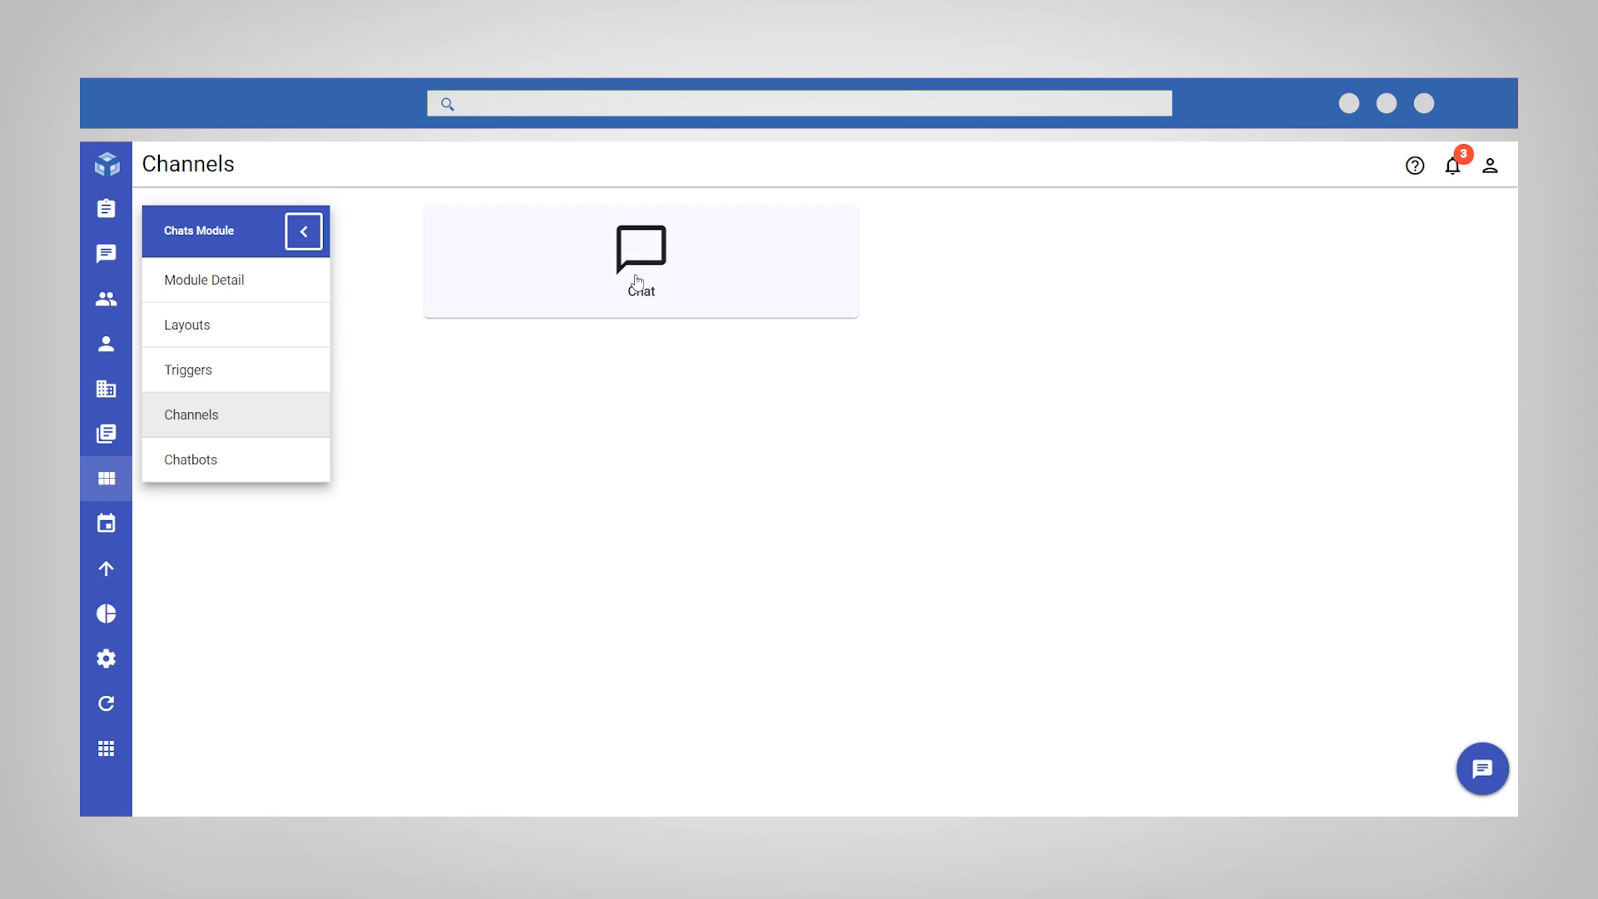
pyautogui.click(640, 260)
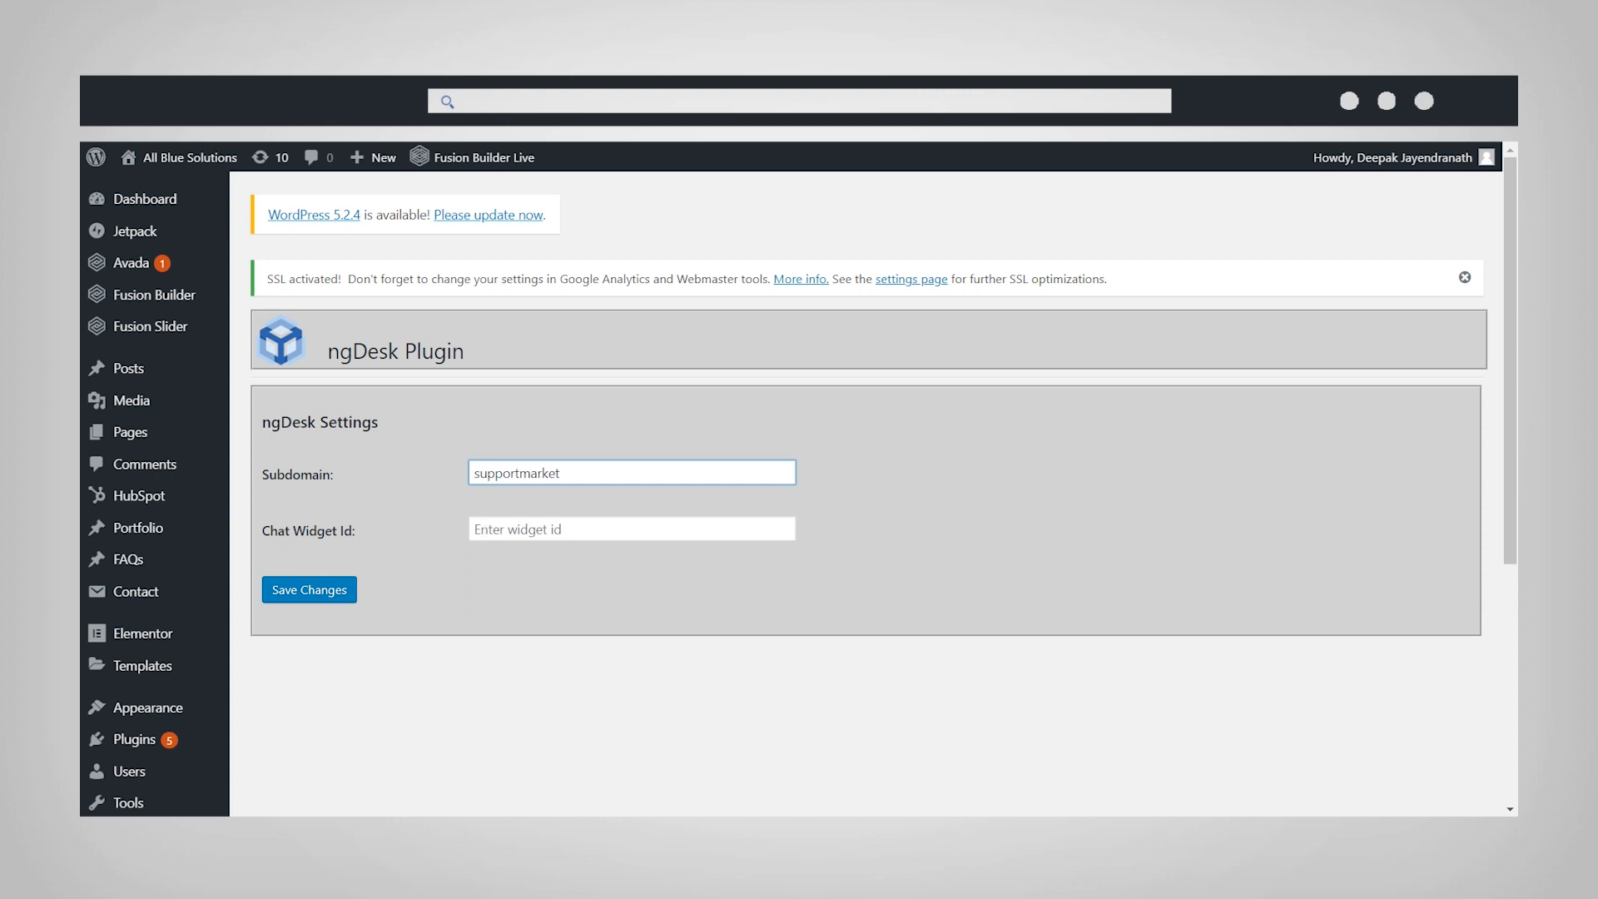
# Step: Enter chat widget ID 5d0a73ad9bd57d3f5c74e994 and open the chat bubble on the live site
pyautogui.write('5d0a73ad9bd57d3f5c74e994')
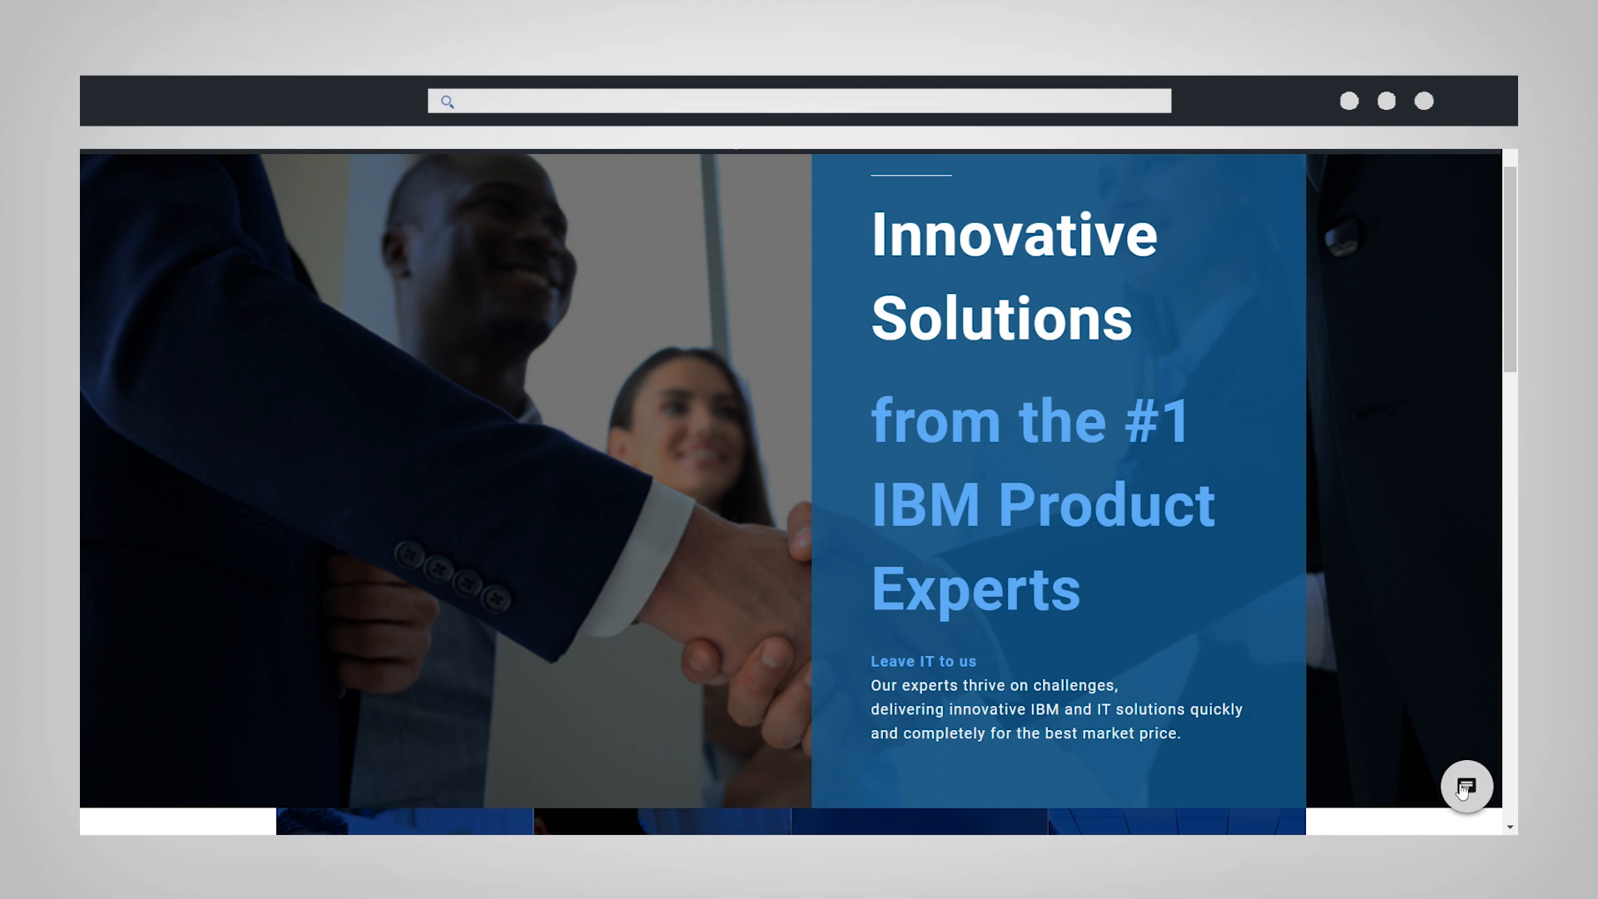
pyautogui.click(1466, 786)
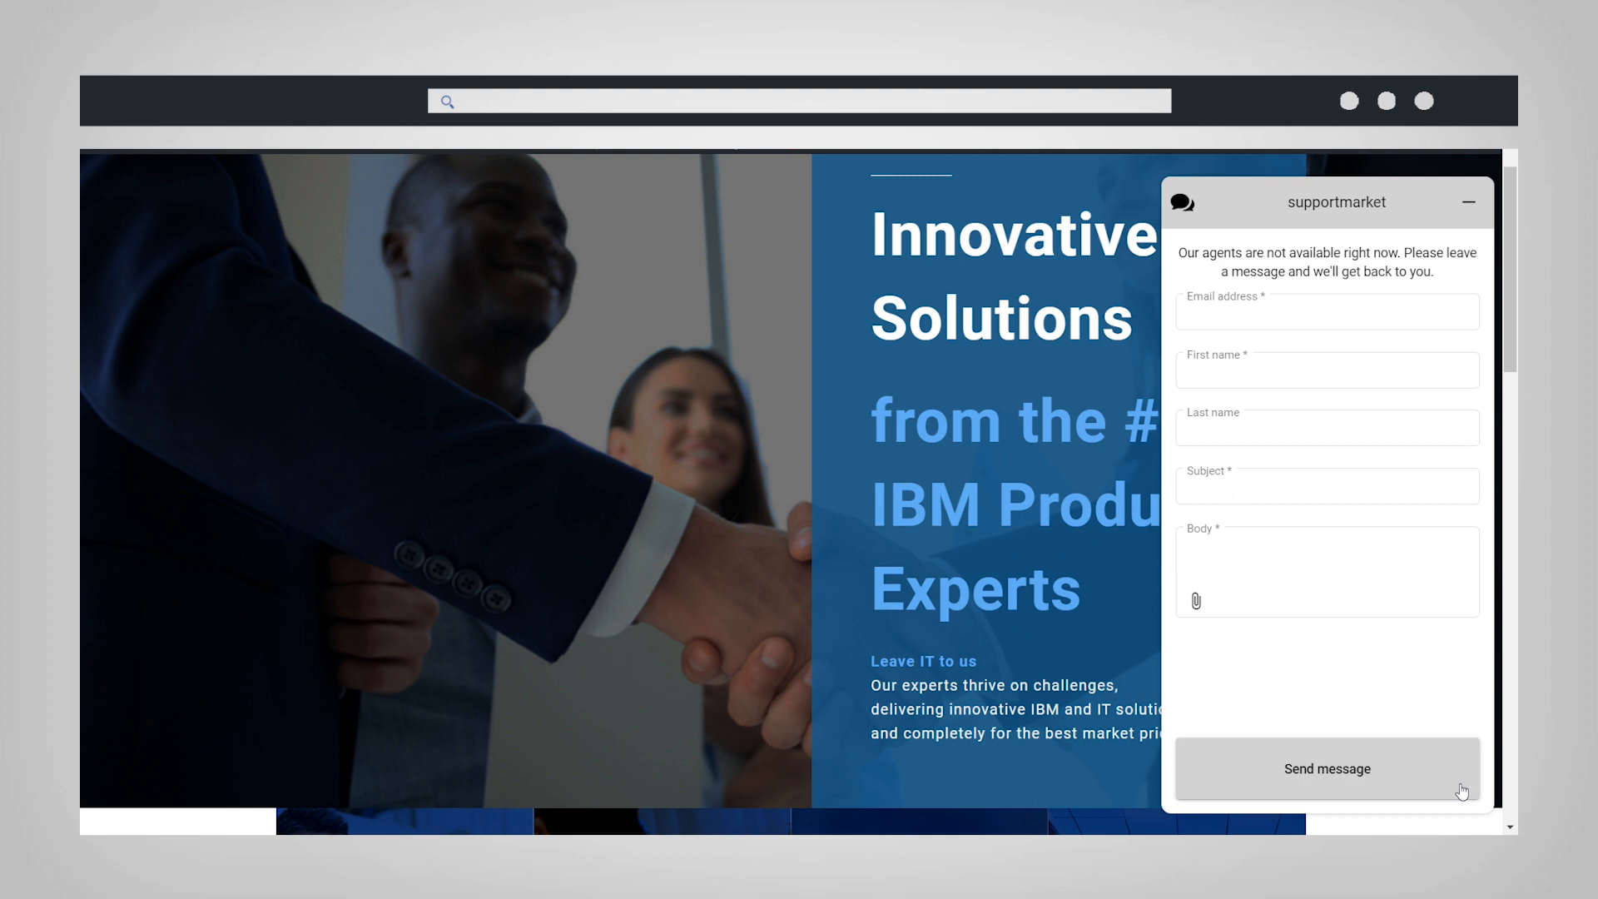